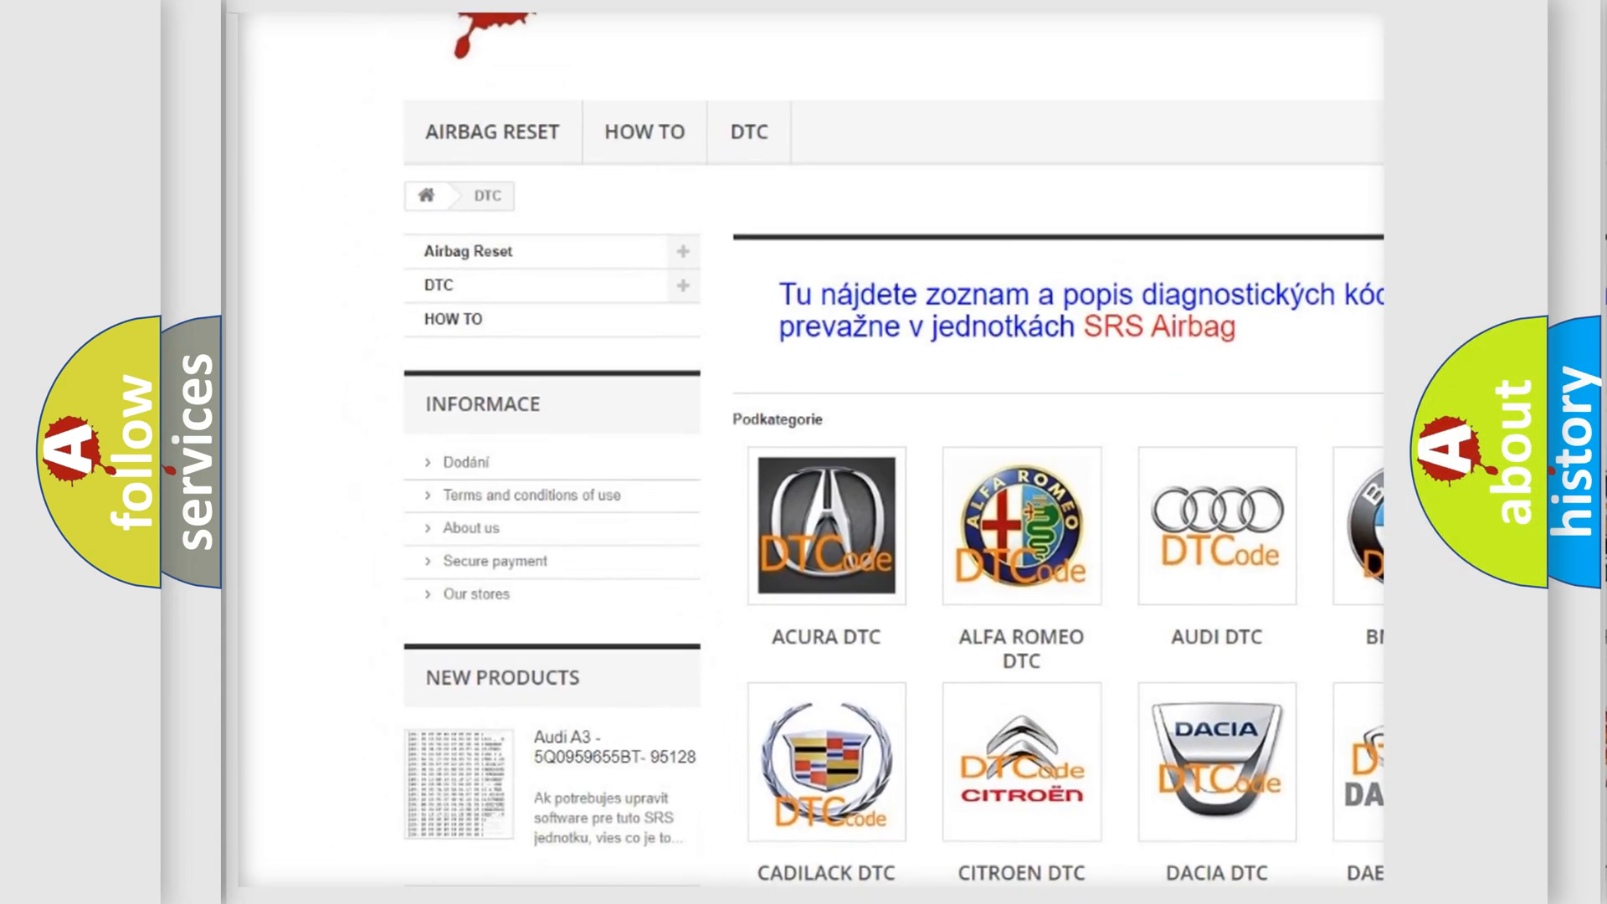
pyautogui.scroll(-3)
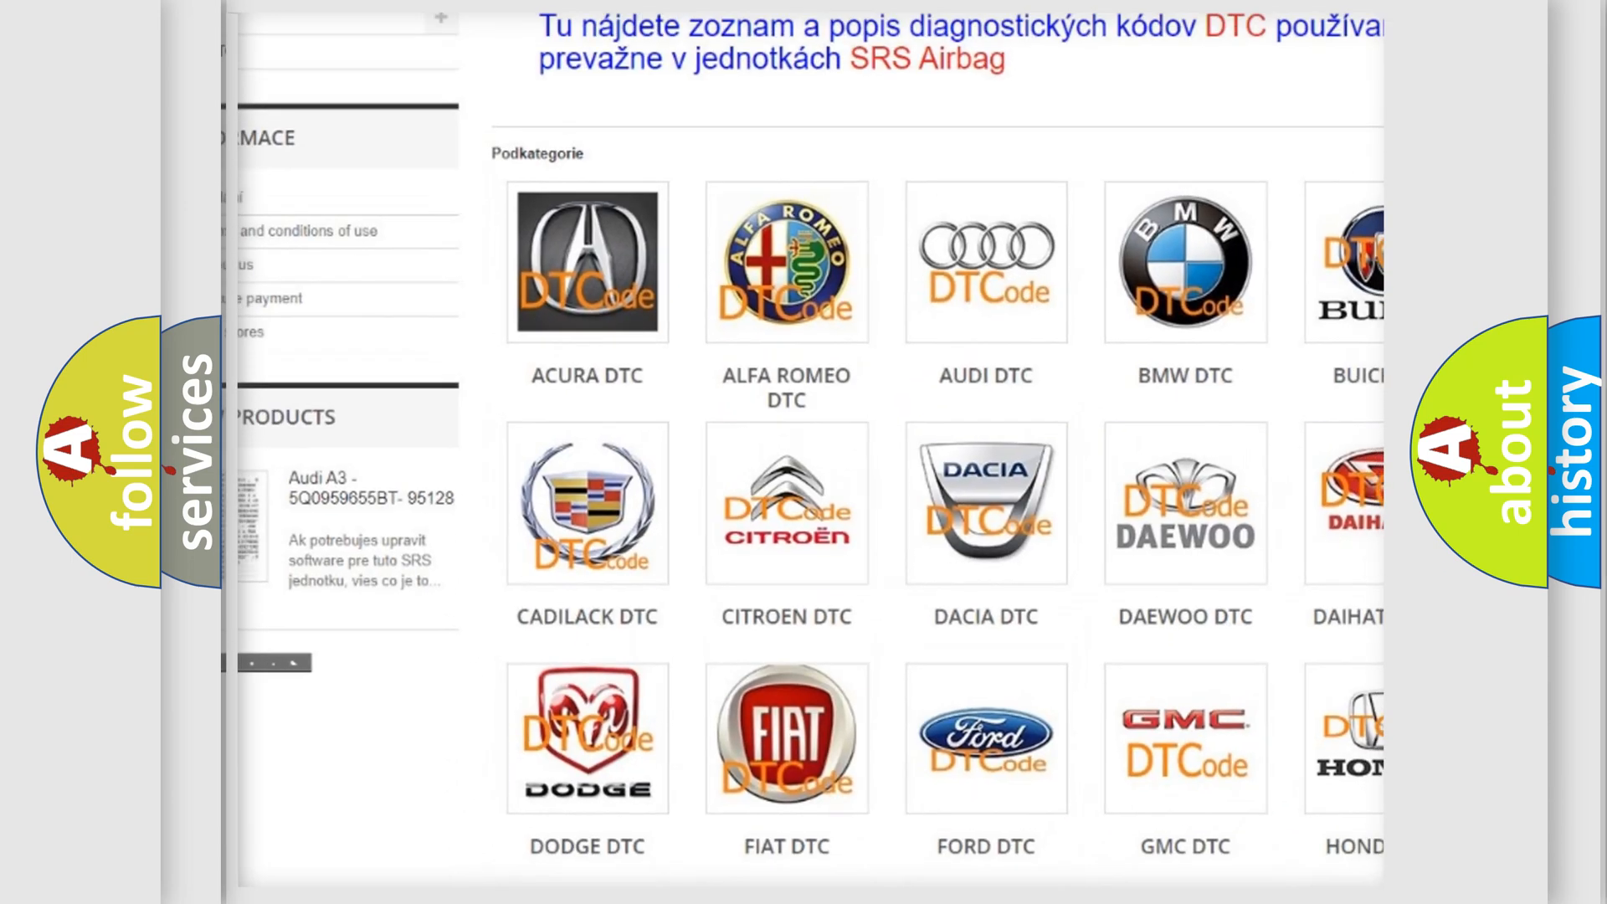
pyautogui.scroll(3)
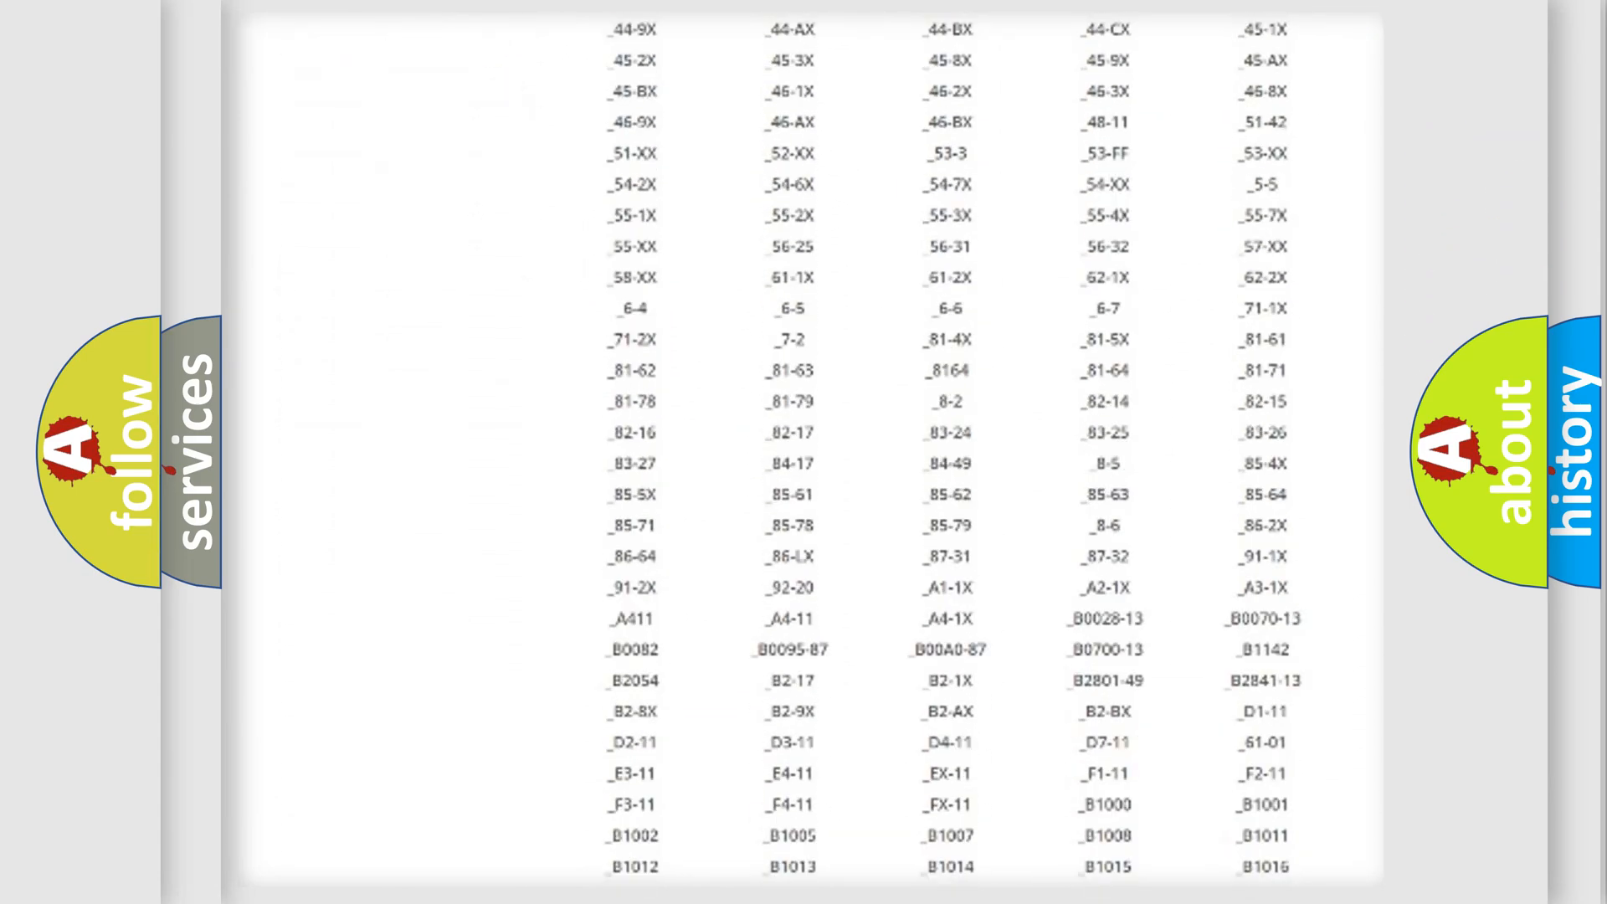
pyautogui.scroll(-3)
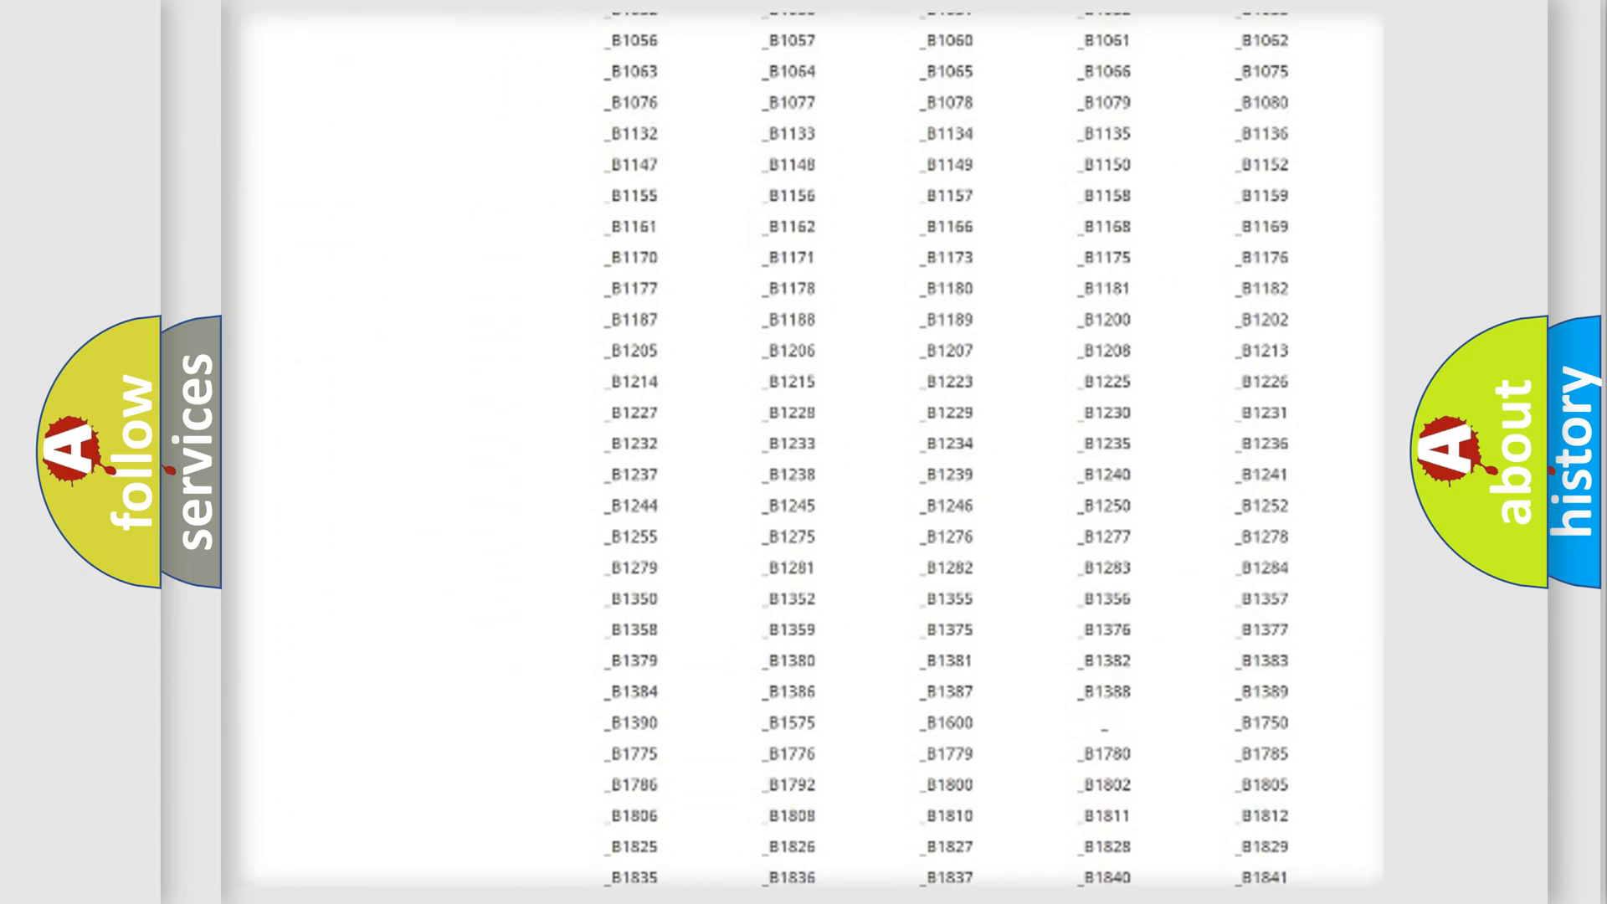